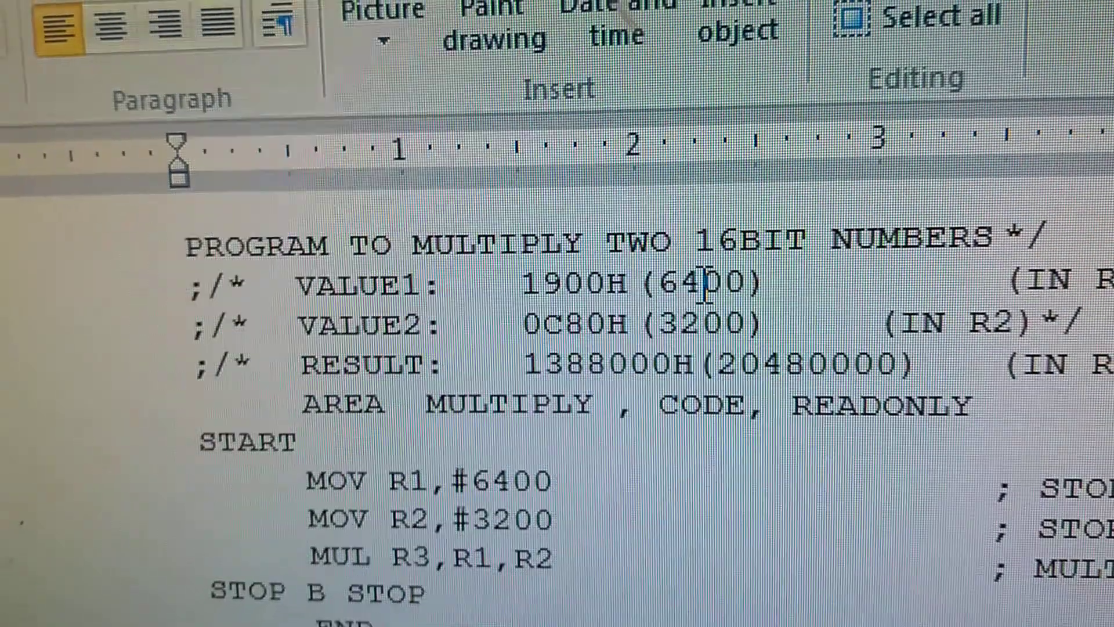
scroll("down", 3)
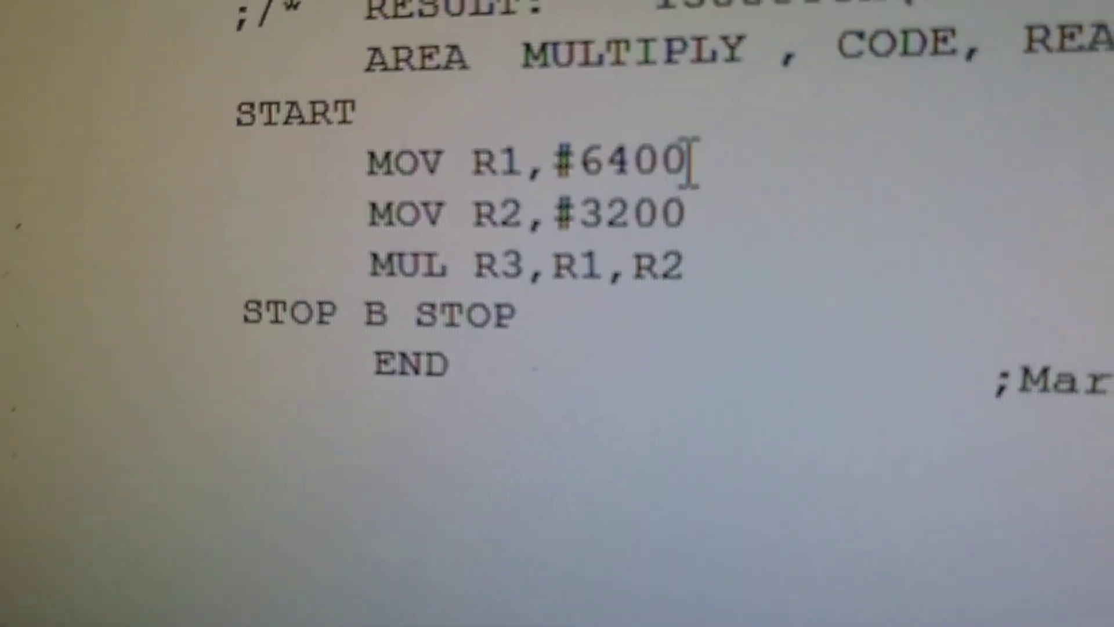
scroll("down", 3)
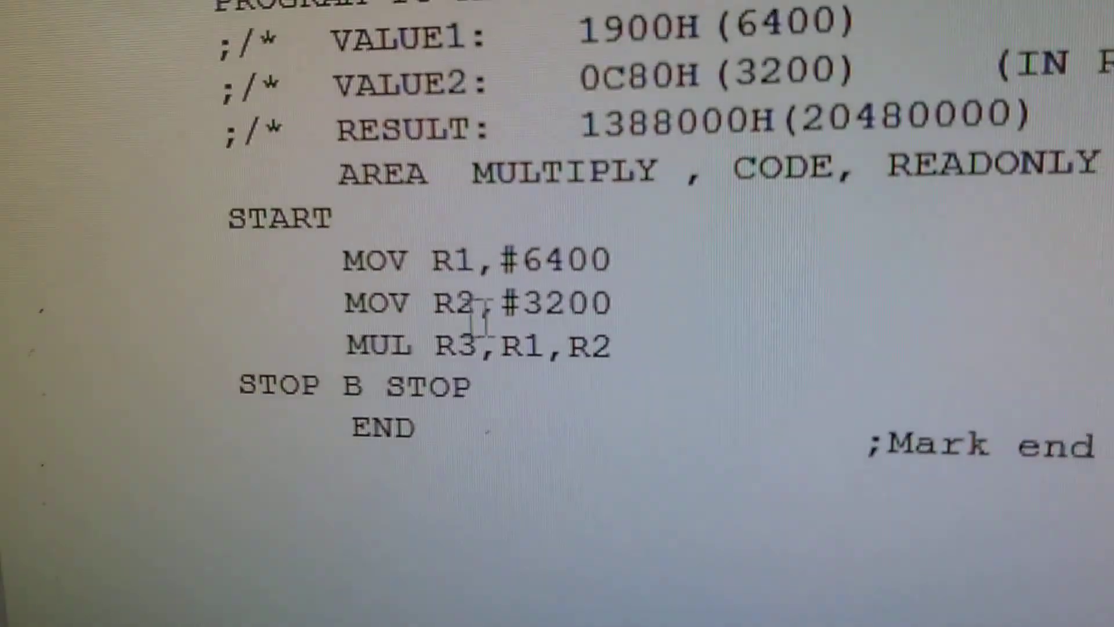